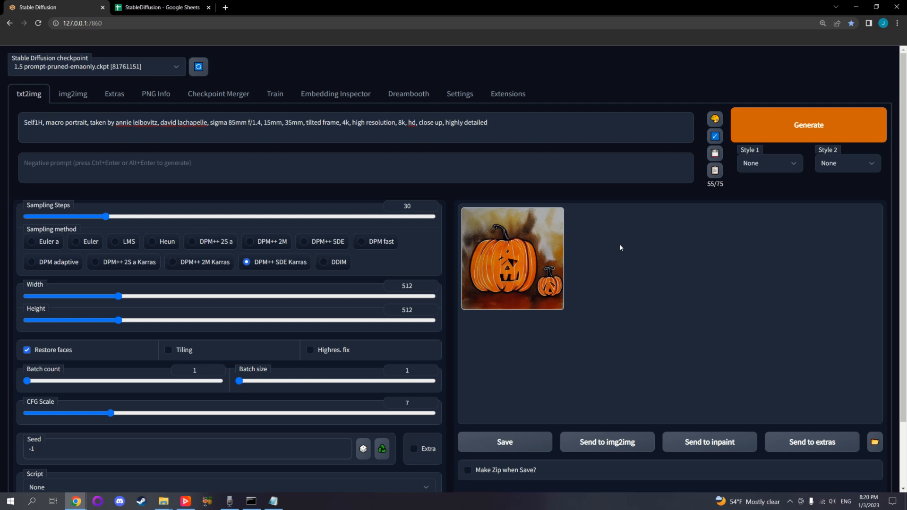
mouse_move(614, 248)
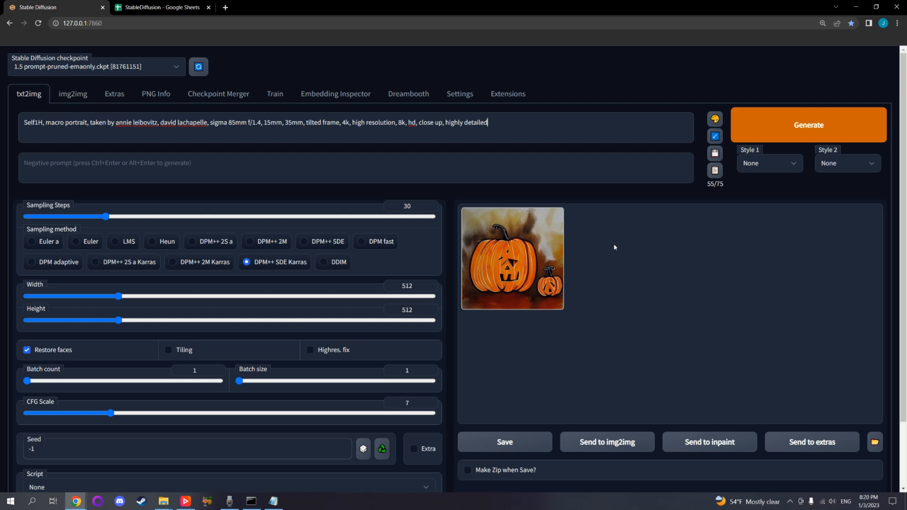
Choose the X/Y plot script and set the X type to Prompt S/R
scroll("down", 3)
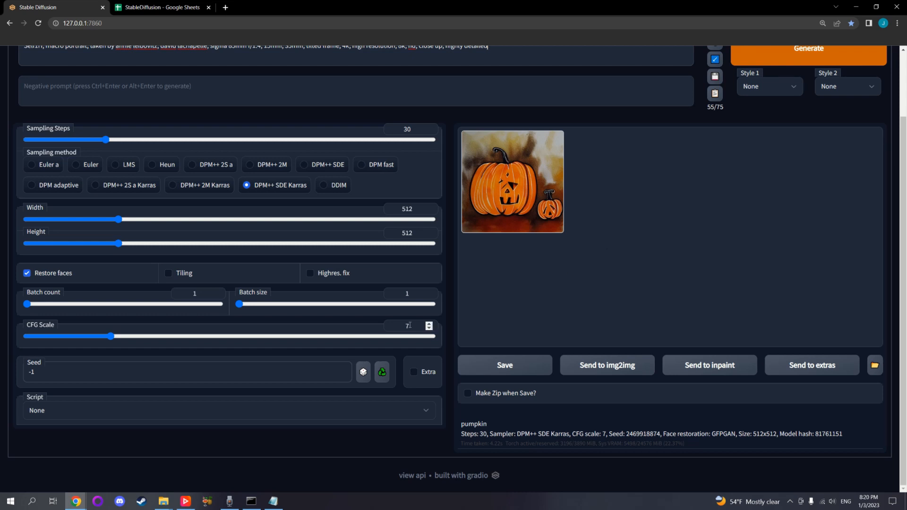
left_click(230, 410)
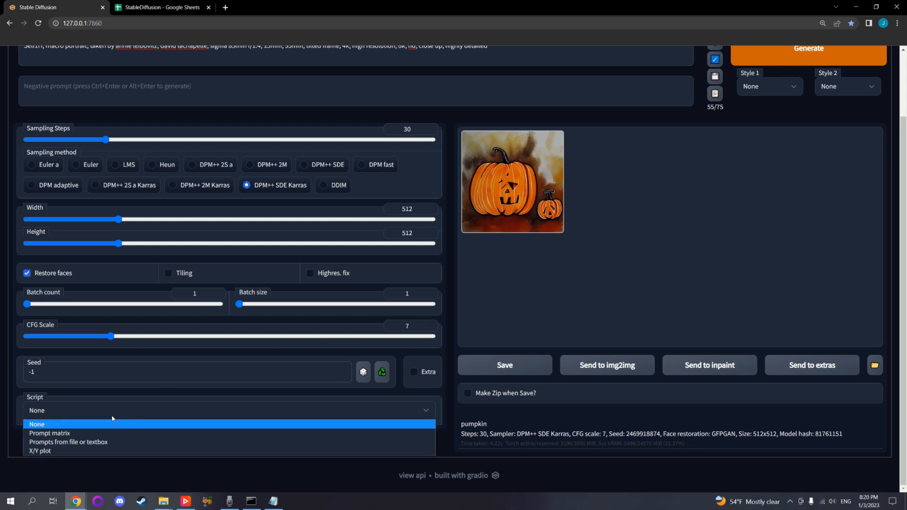
left_click(41, 451)
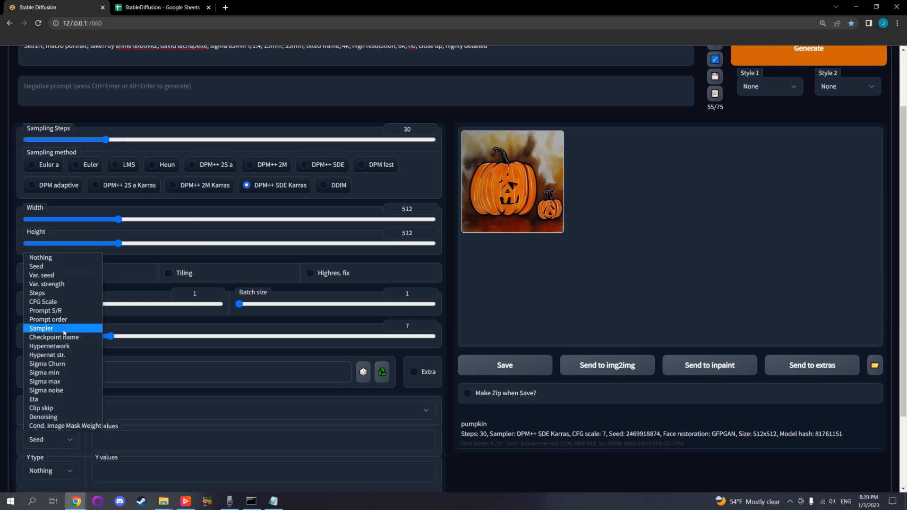
mouse_move(68, 311)
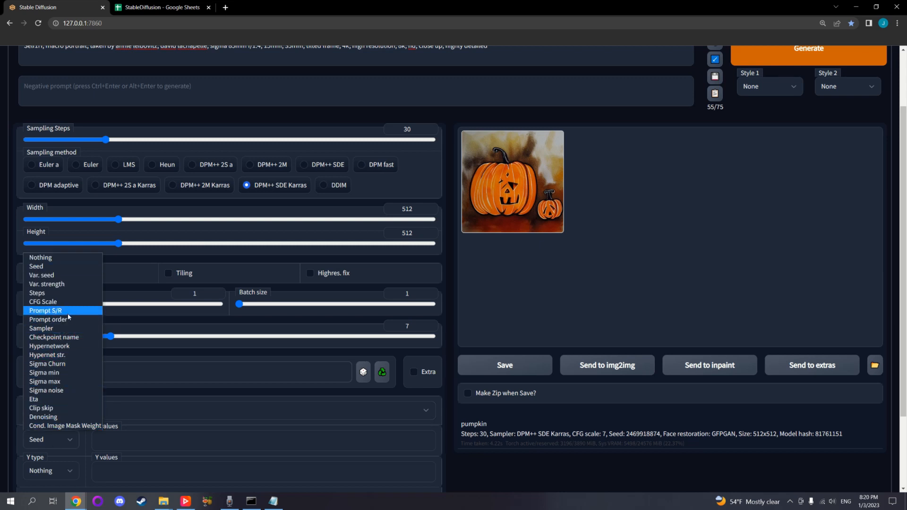
left_click(46, 311)
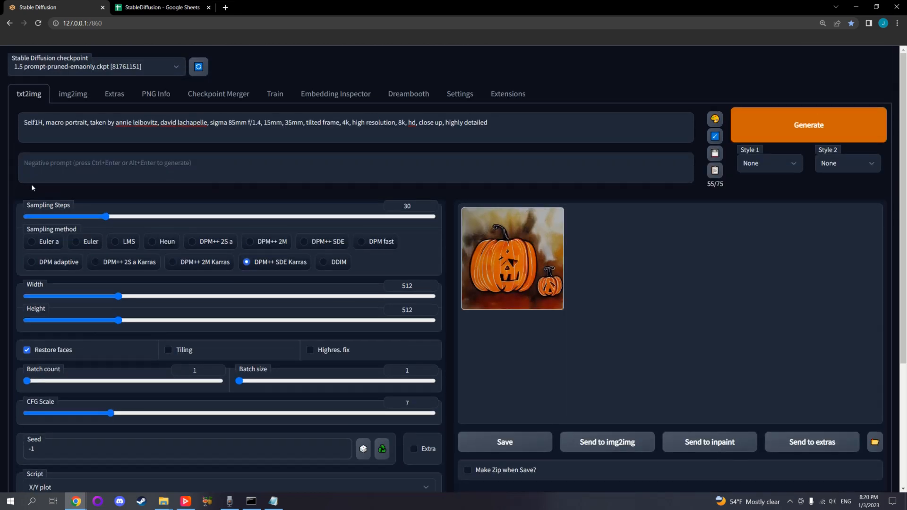
Fill X values with Self1H, Self2H, Self4H, Self8H, Self12H copied from the prompt's embedding name
double_click(32, 121)
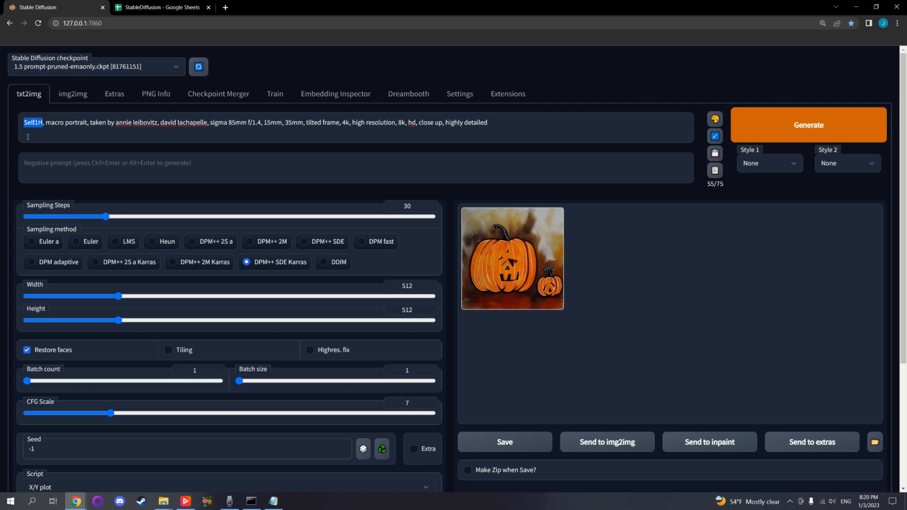
scroll("down", 3)
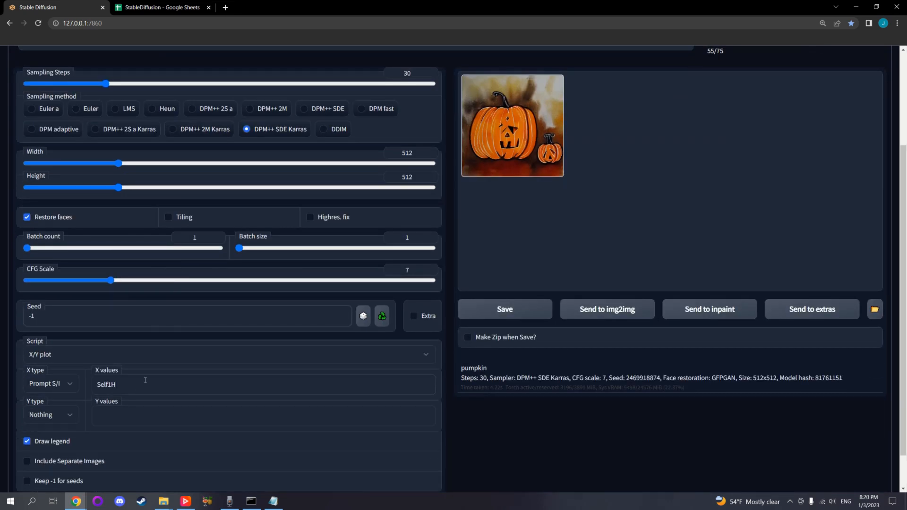
type(", Self2H, Self4H,")
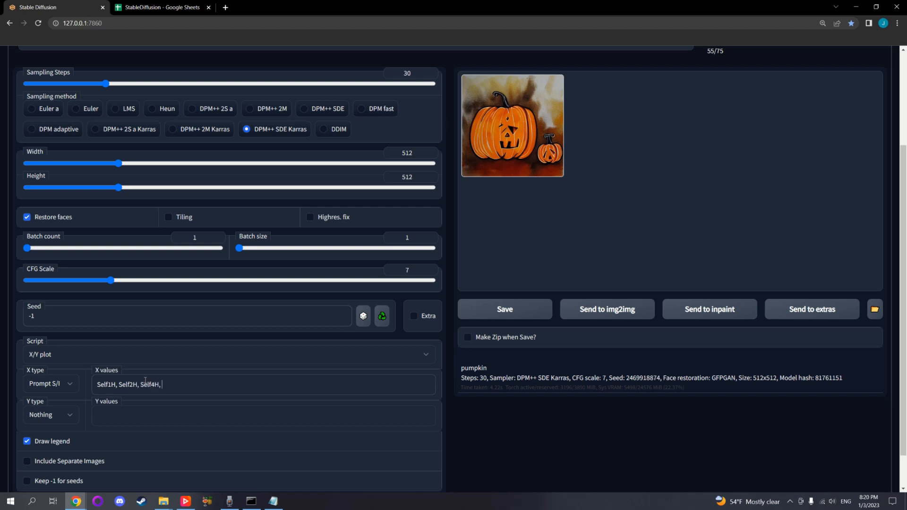
type("Self8H,")
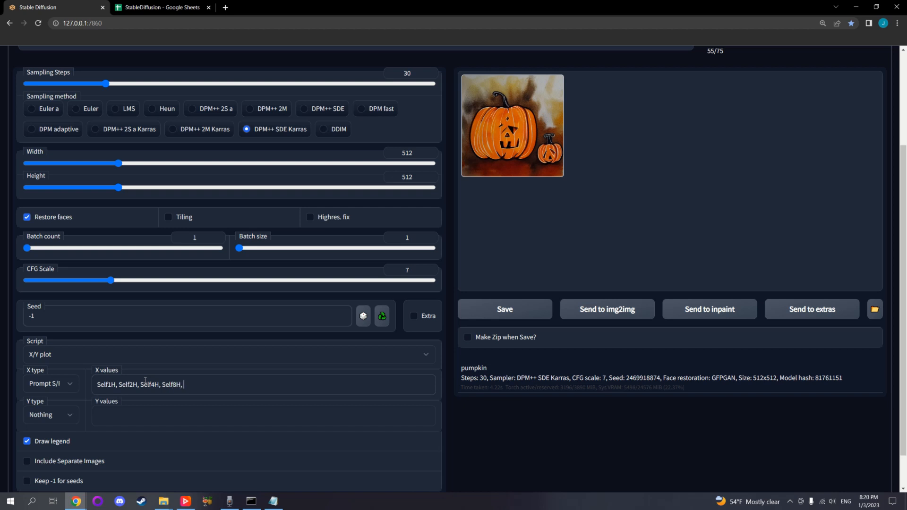
type("Self12H")
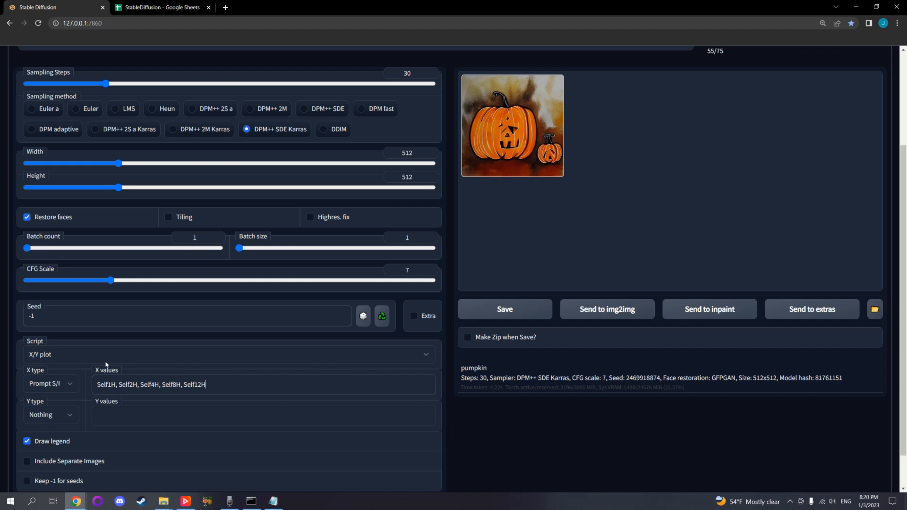
mouse_move(126, 359)
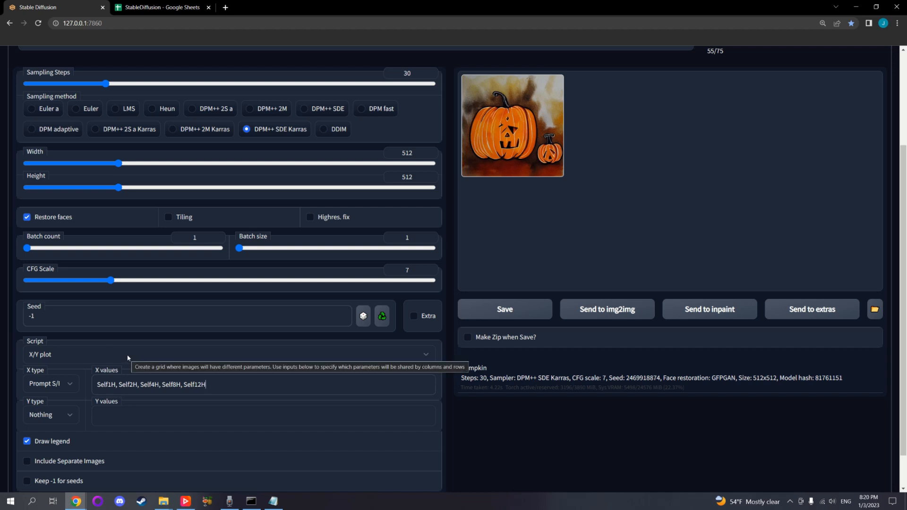
mouse_move(146, 346)
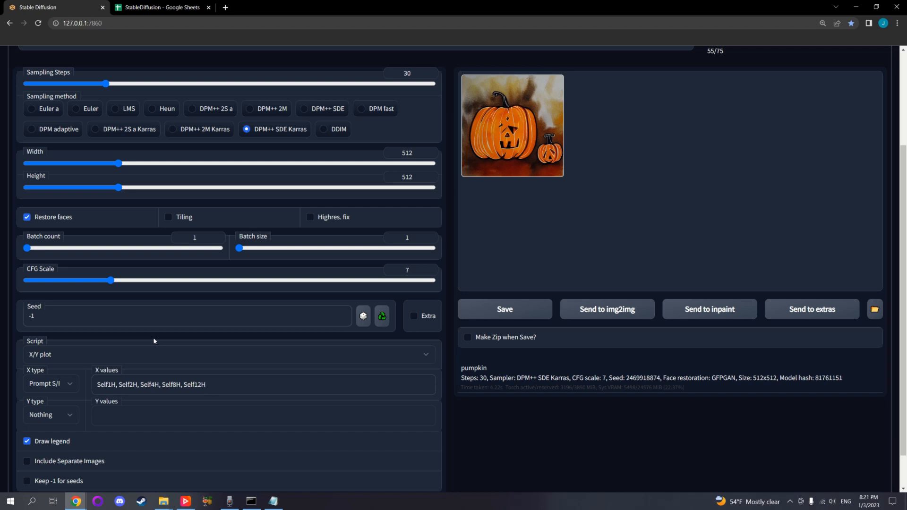
mouse_move(277, 108)
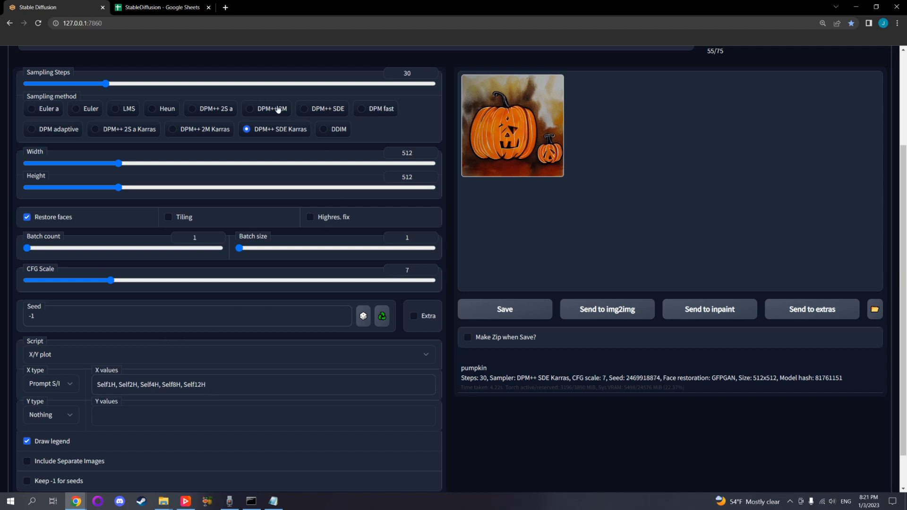
left_click(162, 6)
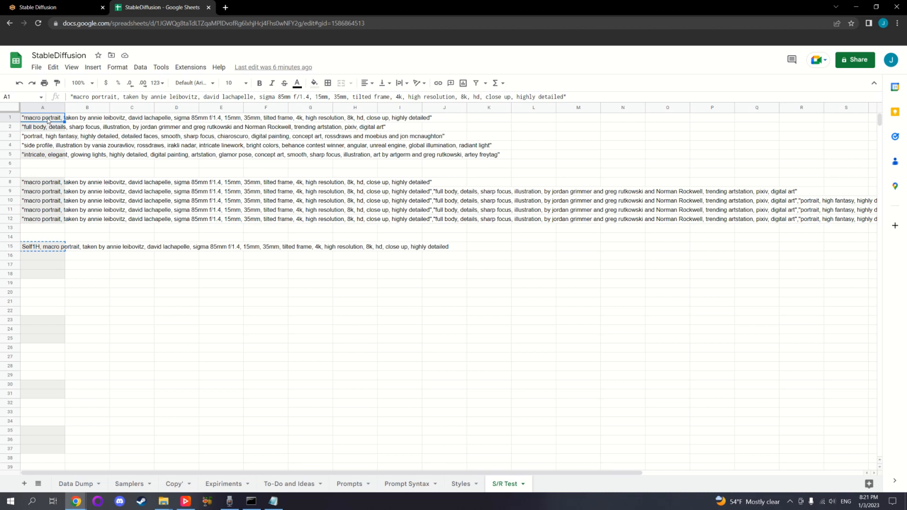
Copy the S/R Test cell concatenating all five quoted prompts and return to the web UI
left_click(43, 191)
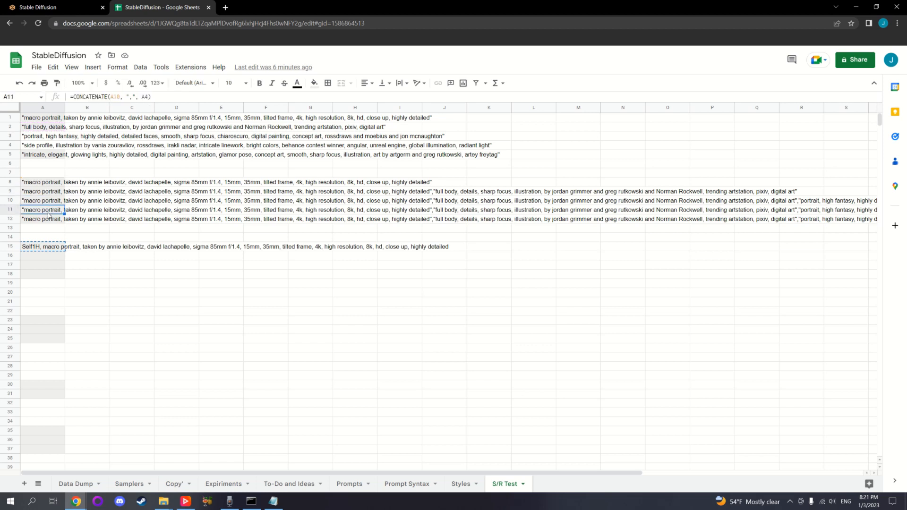
left_click(42, 219)
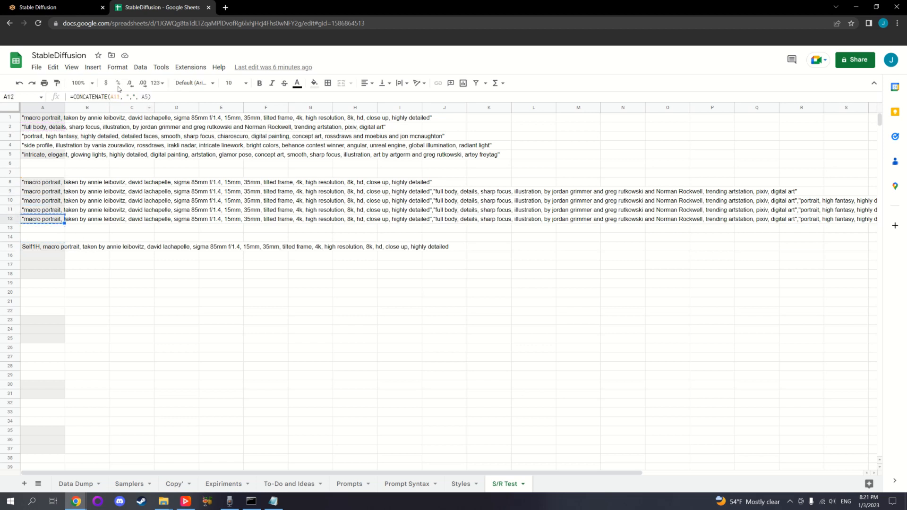
left_click(55, 6)
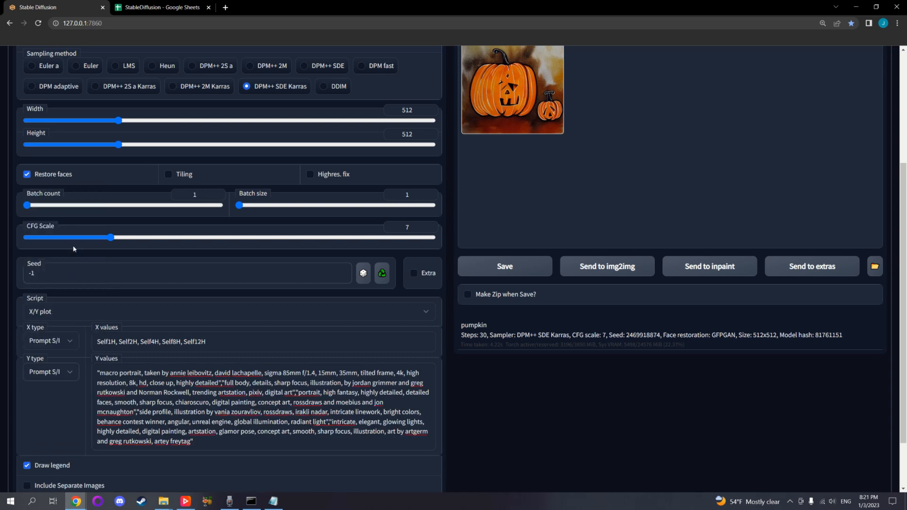
Set Y type to Prompt S/R with the five comma-joined quoted prompts as values
scroll("down", 3)
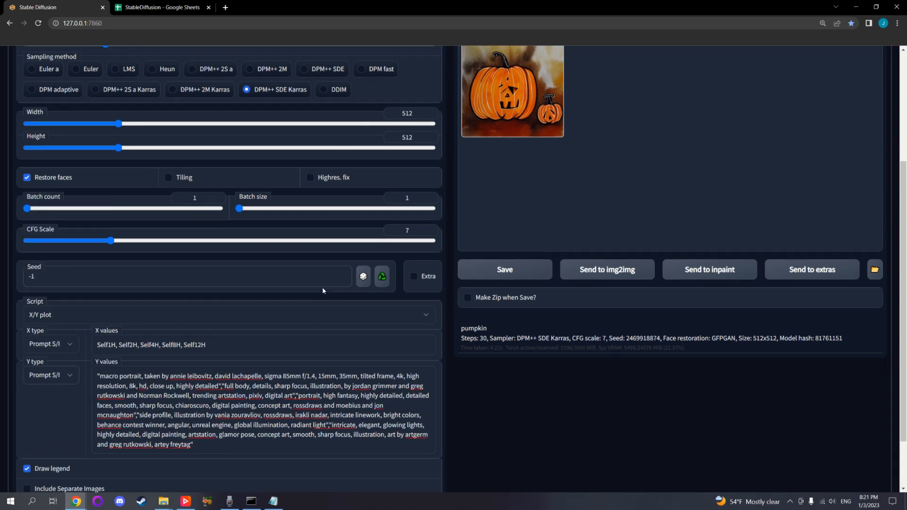